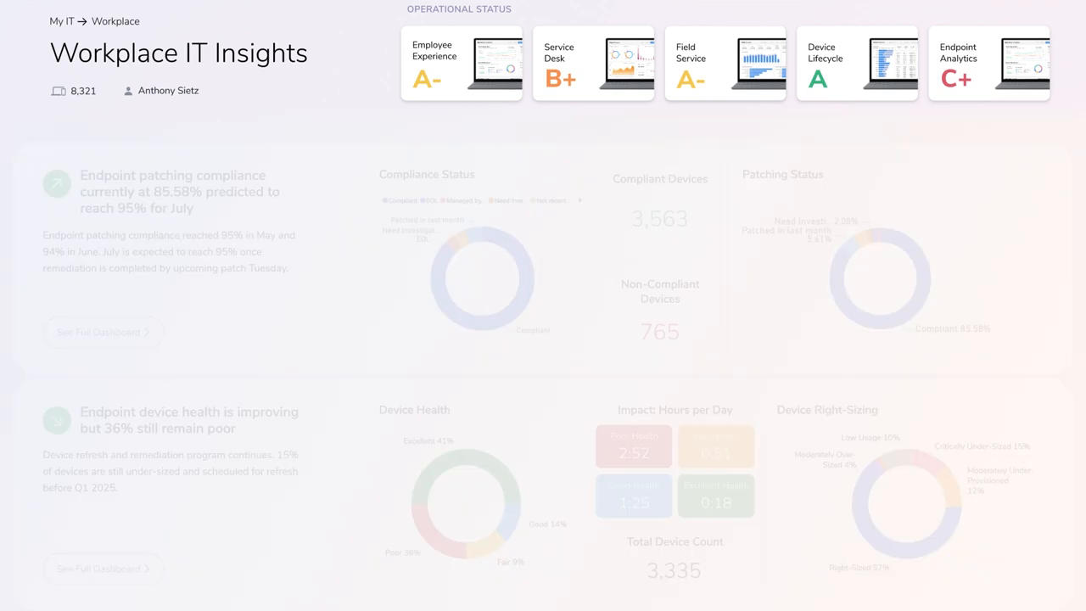
Return via My IT to the home overview of Infrastructure, Workplace, Sourcing, Workday and Transformation
scroll(down, 3)
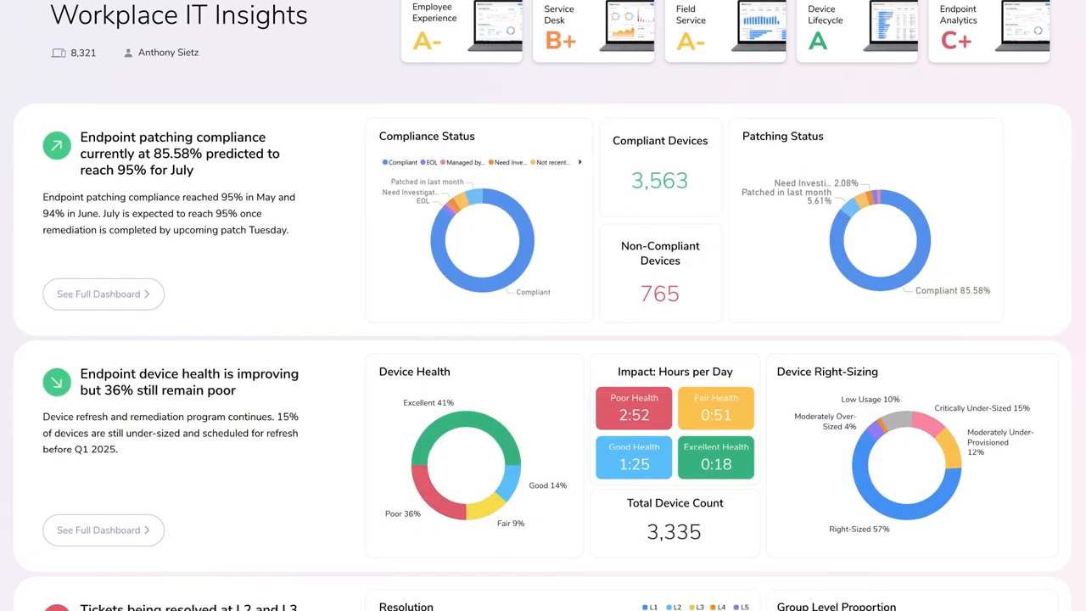
scroll(down, 3)
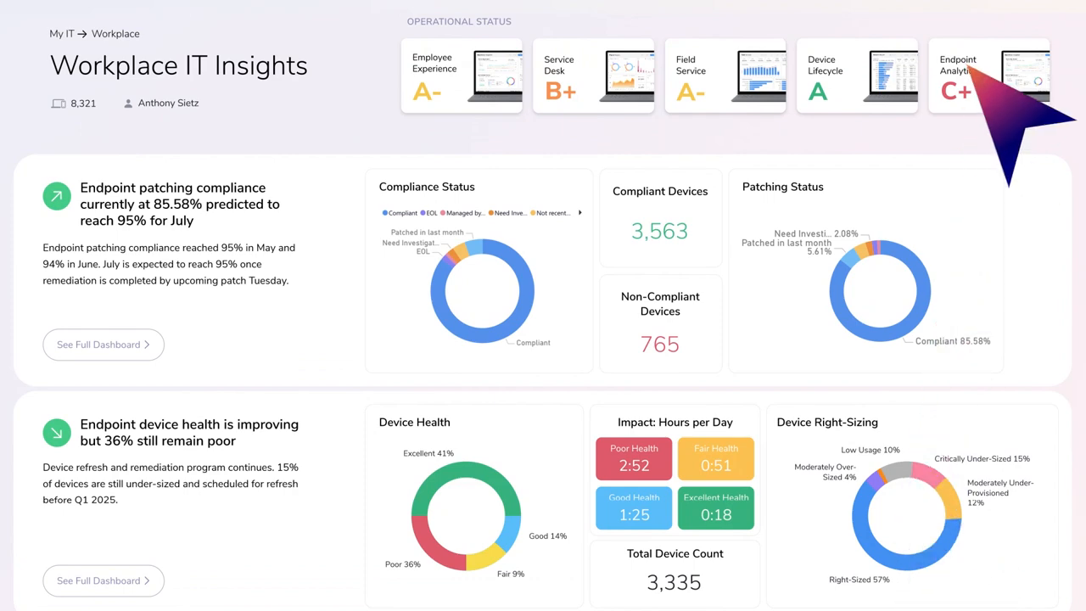
click(988, 74)
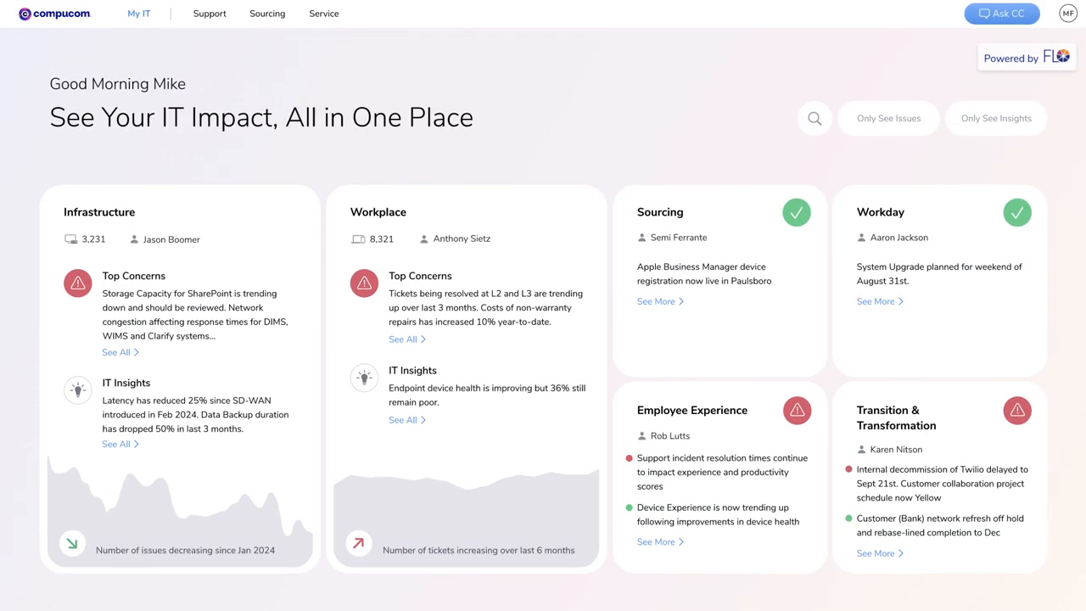
Browse the Sourcing shop down to the 1st Day of Work and Surface Pro bundles and featured laptops
click(211, 14)
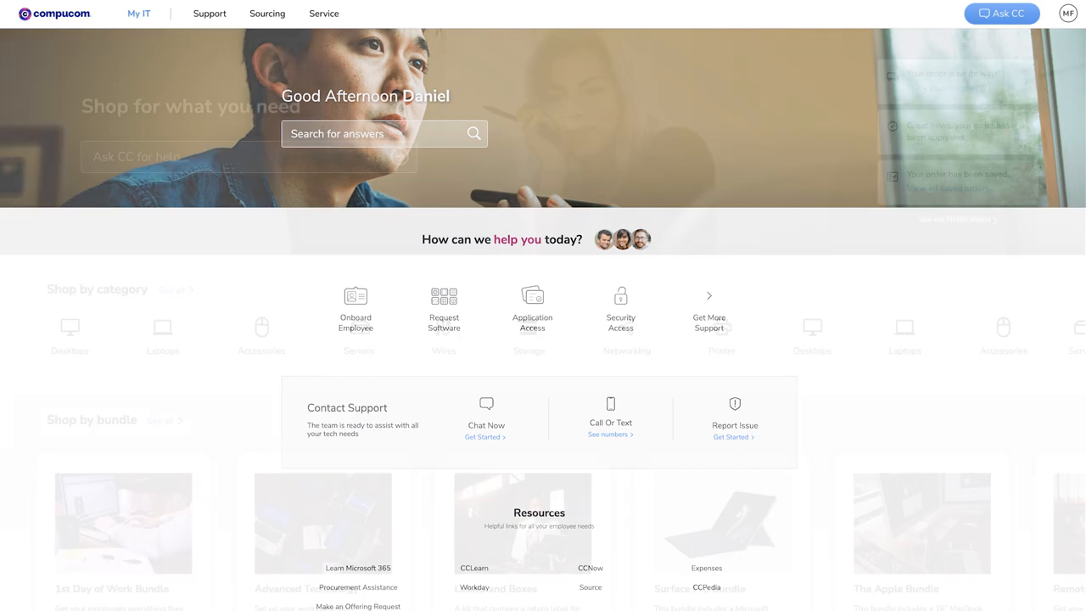
scroll(down, 3)
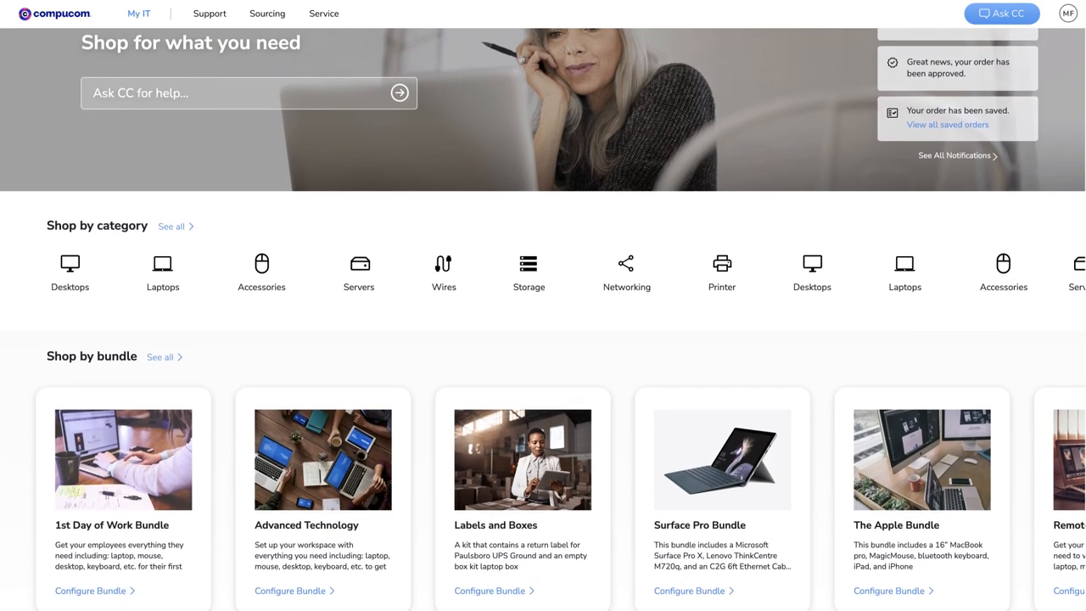
scroll(down, 3)
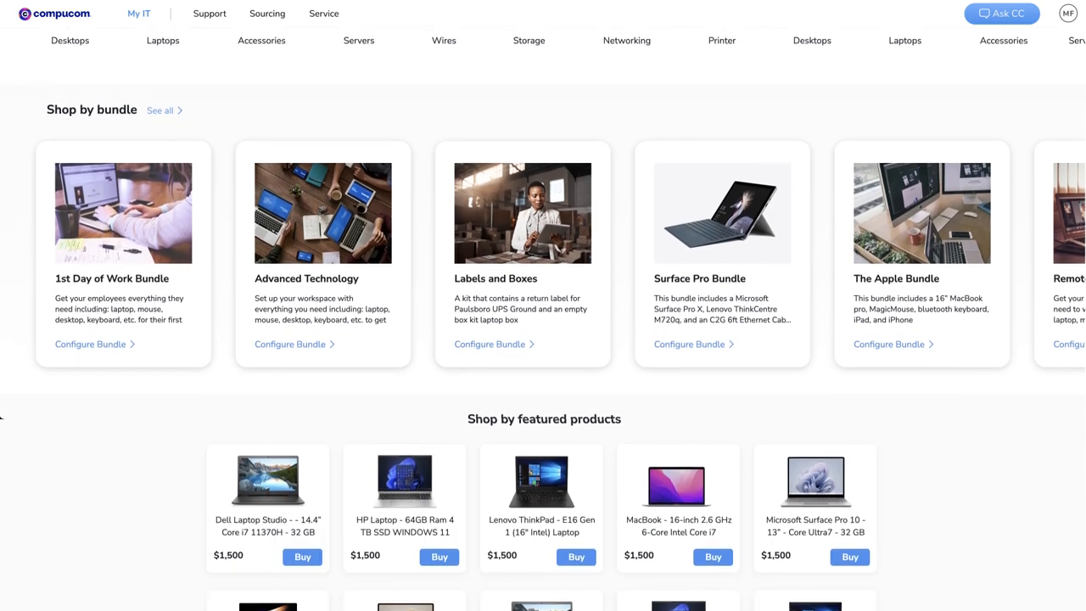